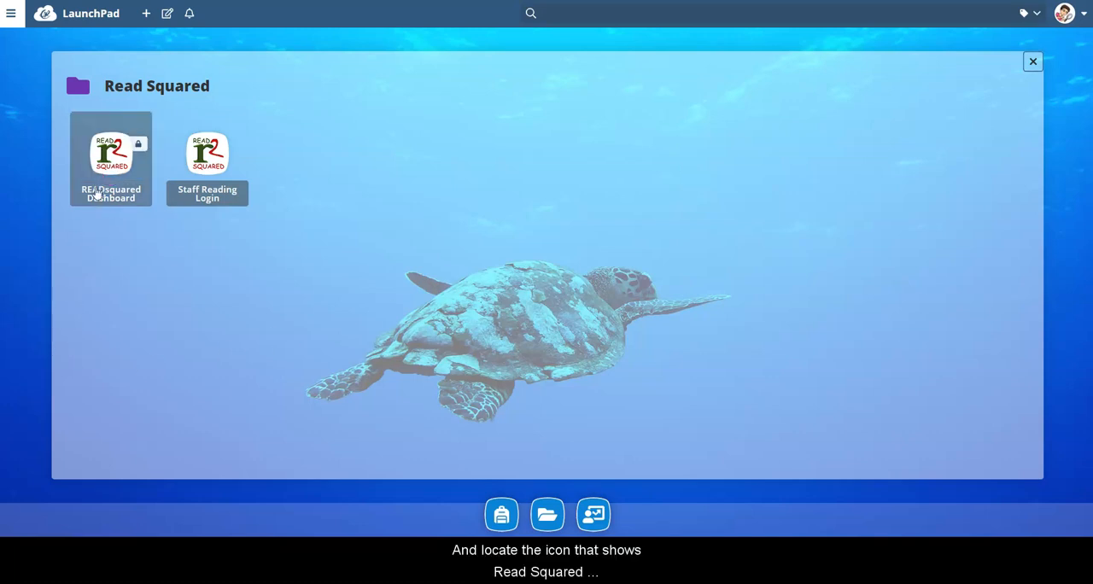
mouse_move(143, 191)
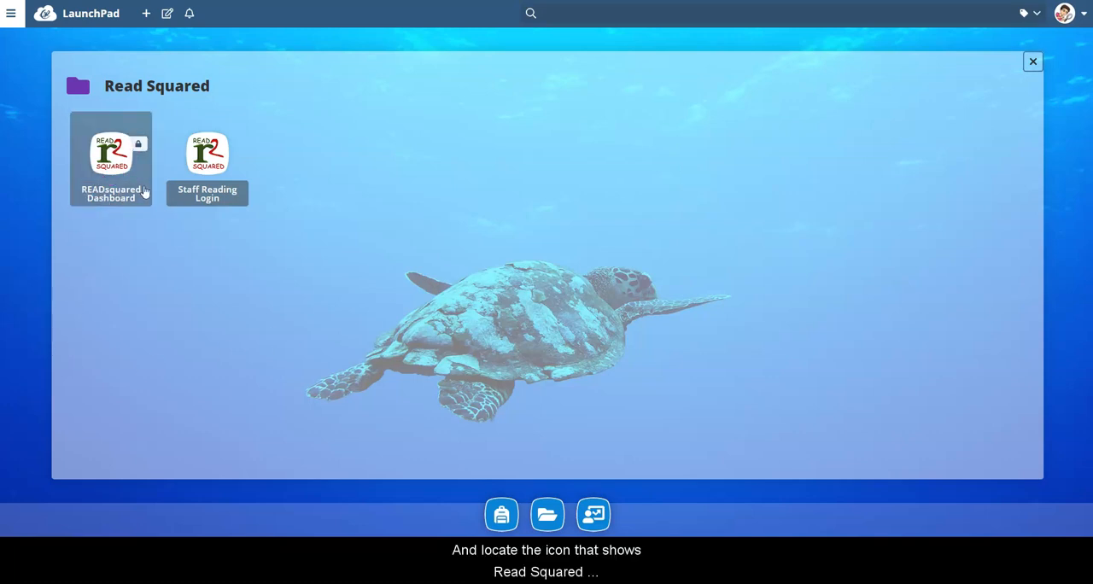
Step: Launch the READsquared Dashboard tile from the Read Squared folder
left_click(110, 159)
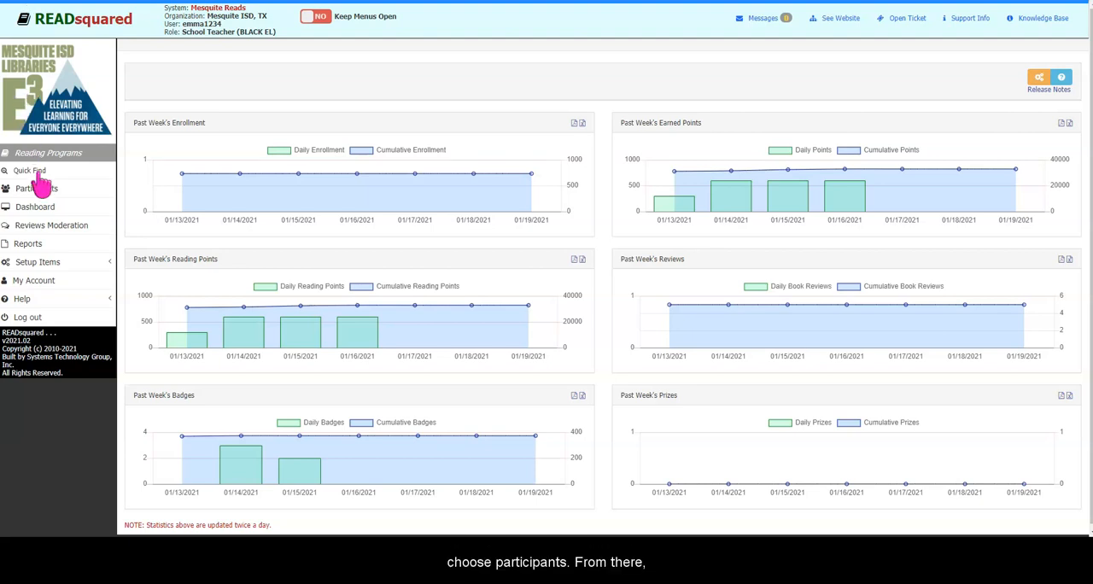
Step: Filter the Participants list and open Test Student1's Participant Info for editing
left_click(36, 188)
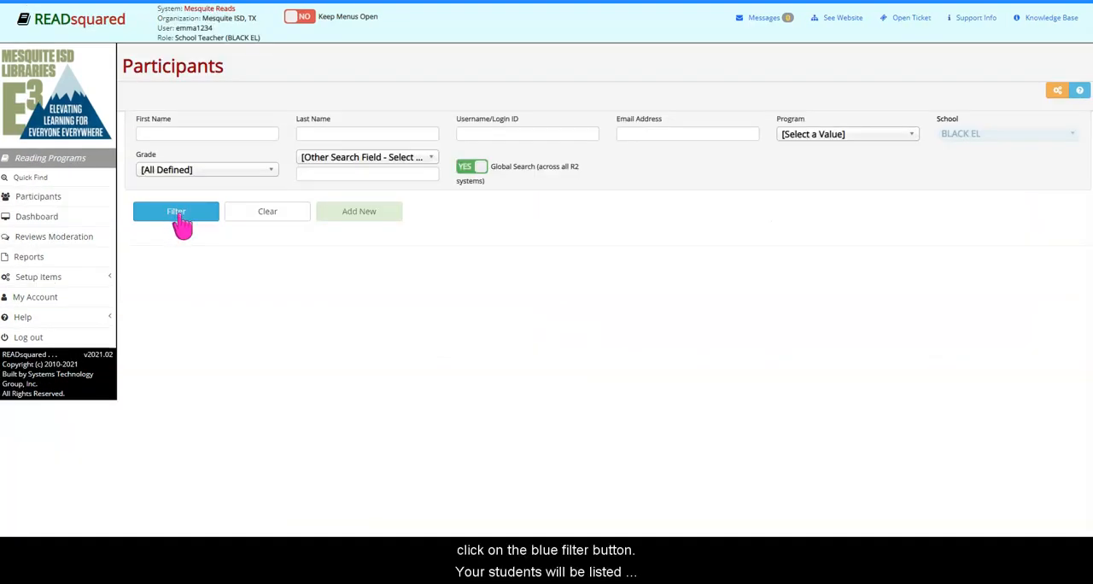
left_click(176, 211)
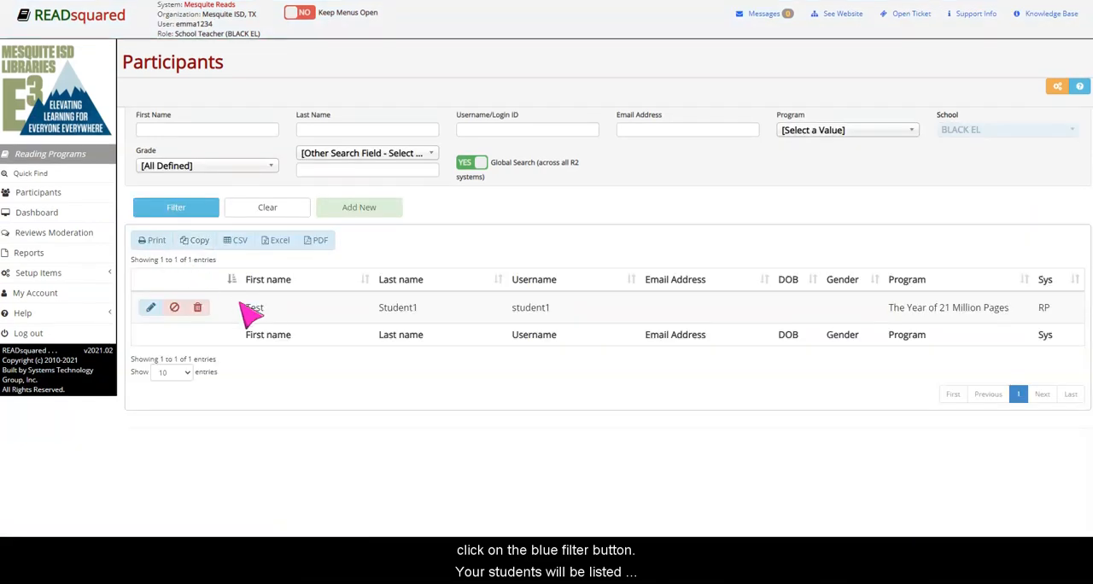
mouse_move(152, 308)
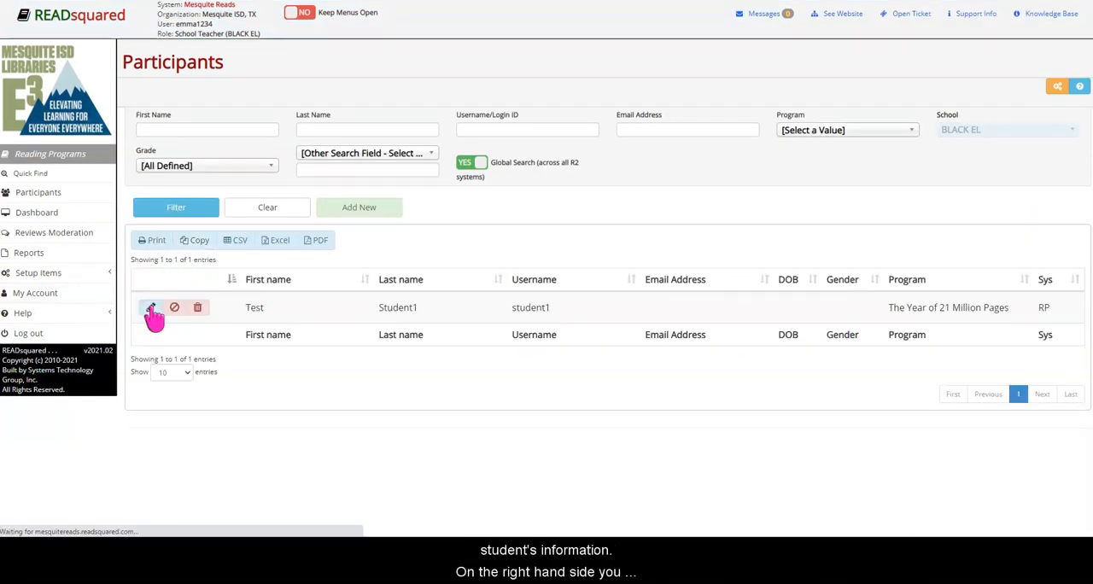
left_click(152, 308)
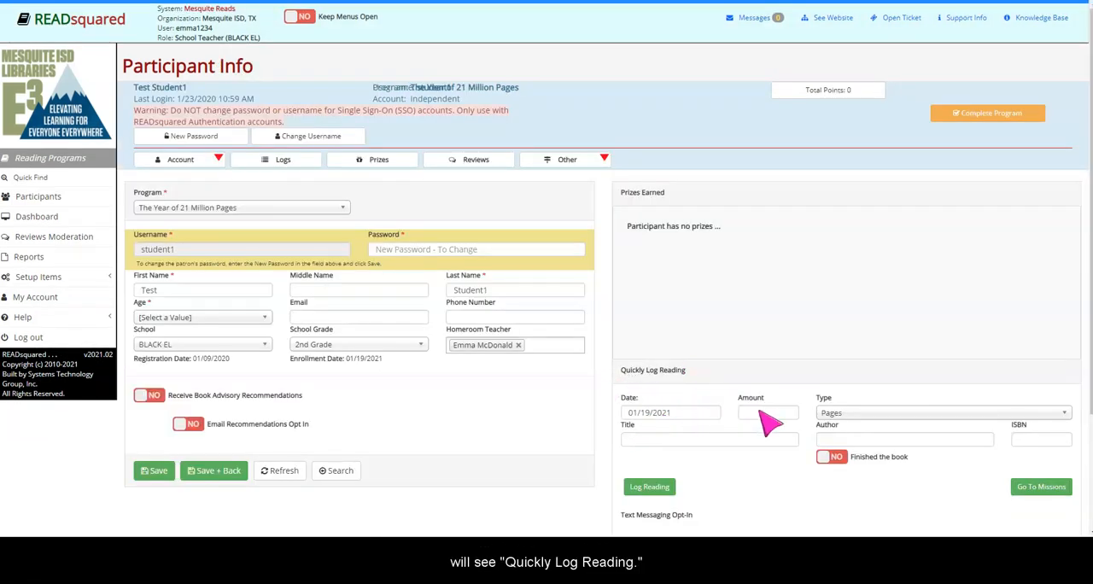
Step: Enter 350 pages in the Quickly Log Reading amount for Test Student1
type("30")
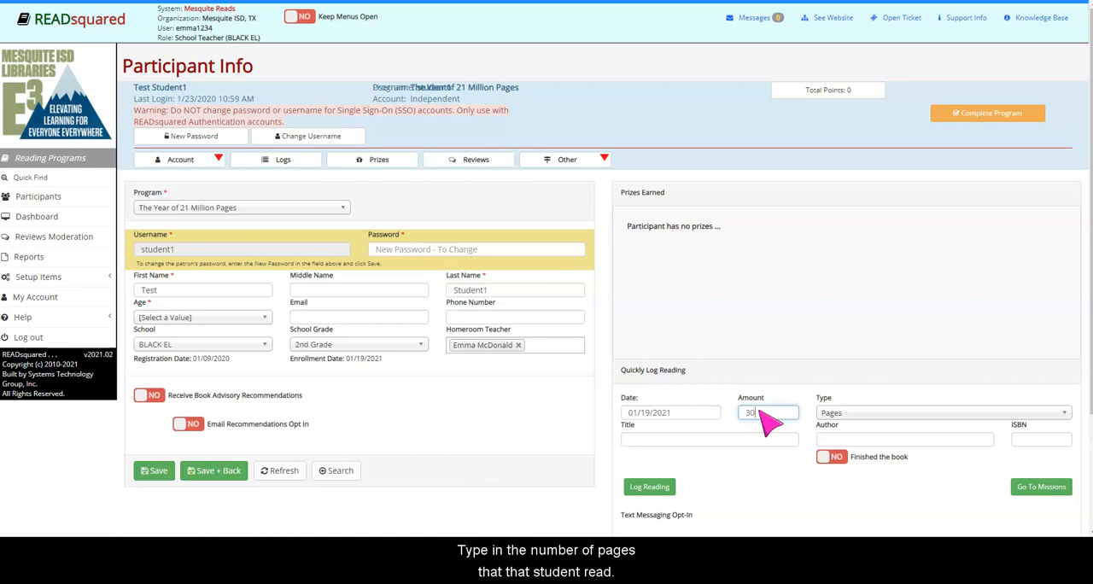
left_click(709, 439)
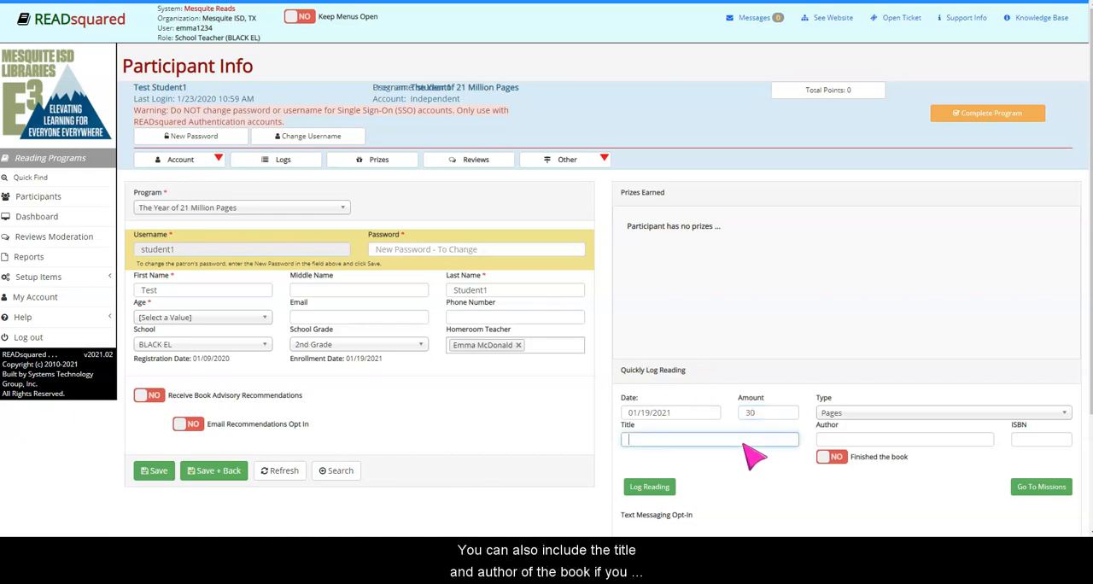
mouse_move(909, 448)
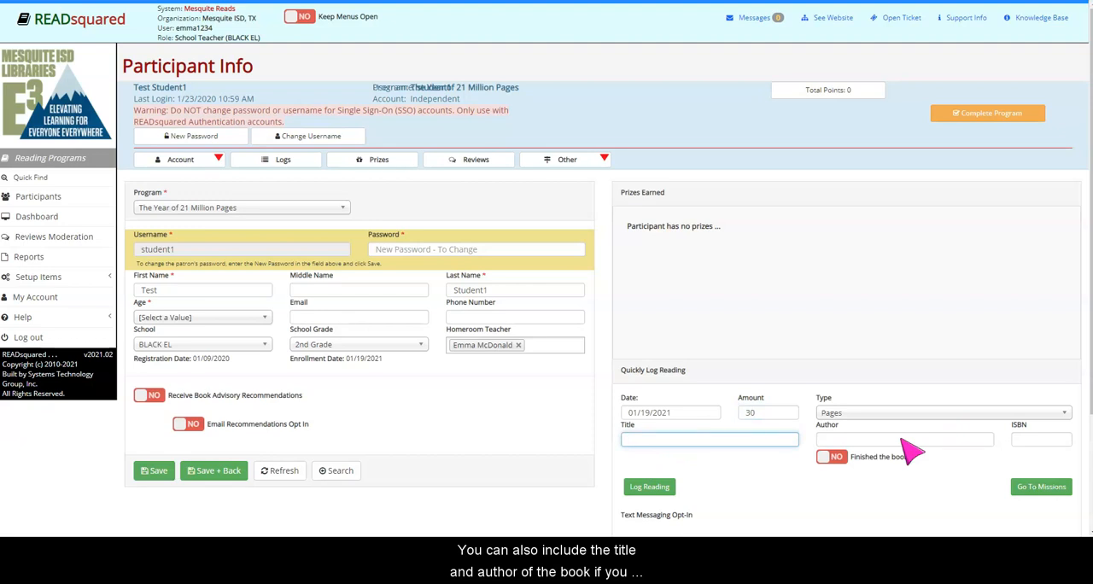
mouse_move(649, 487)
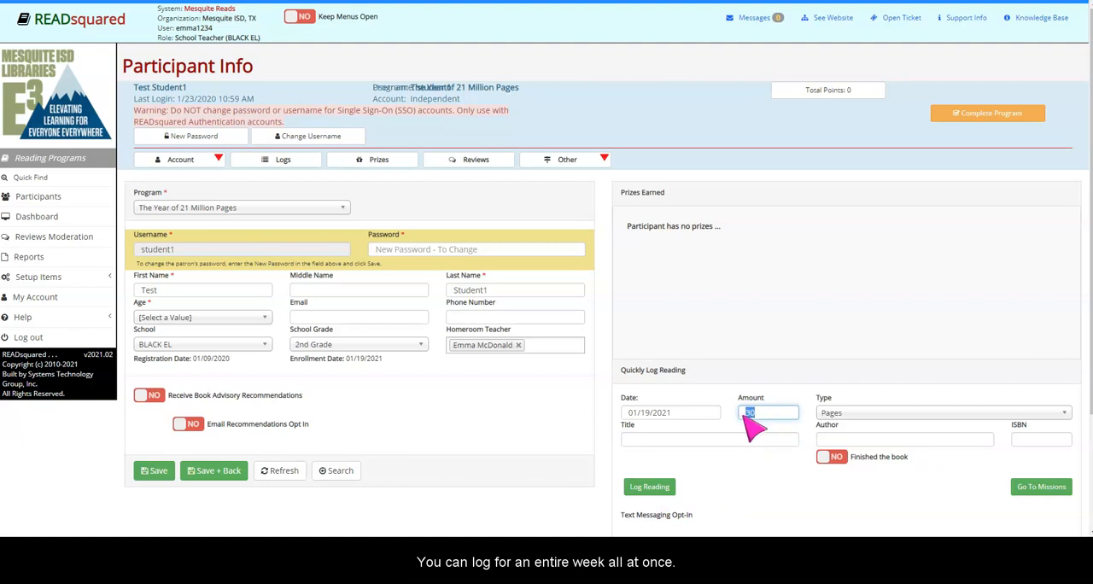
type("350")
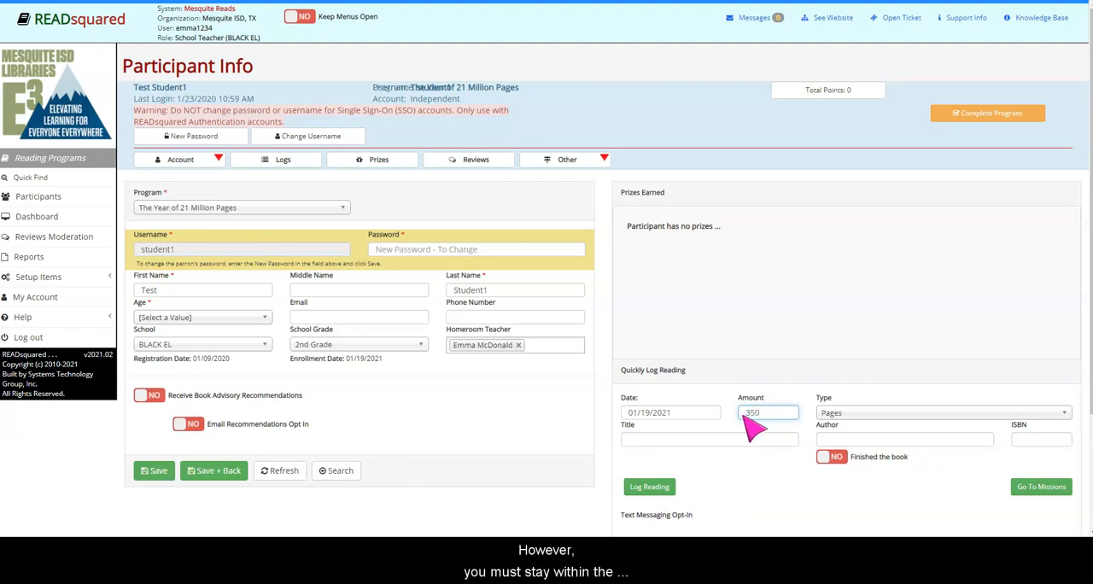
mouse_move(769, 457)
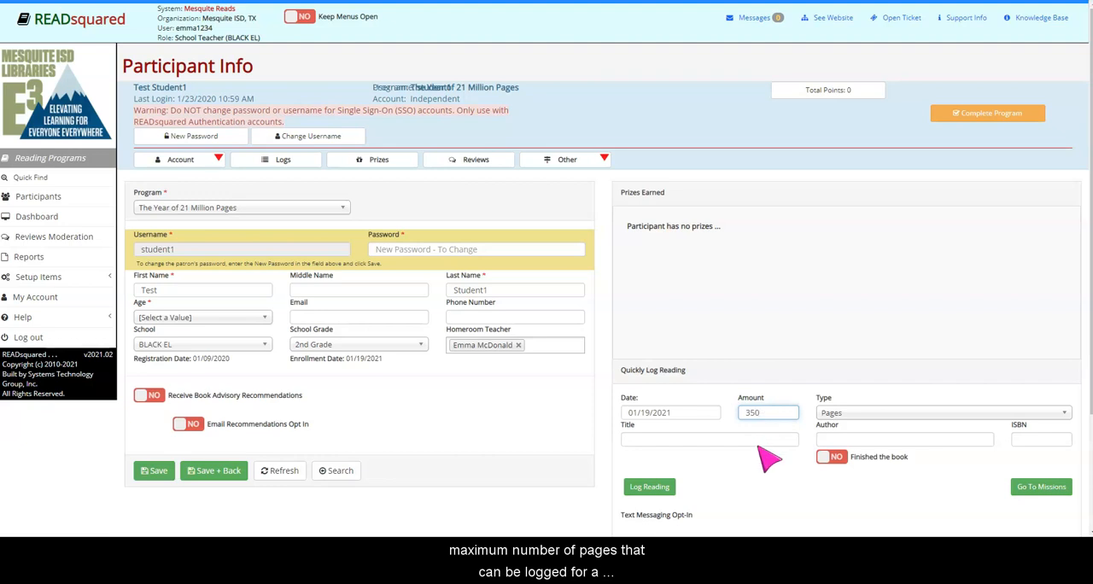
mouse_move(767, 479)
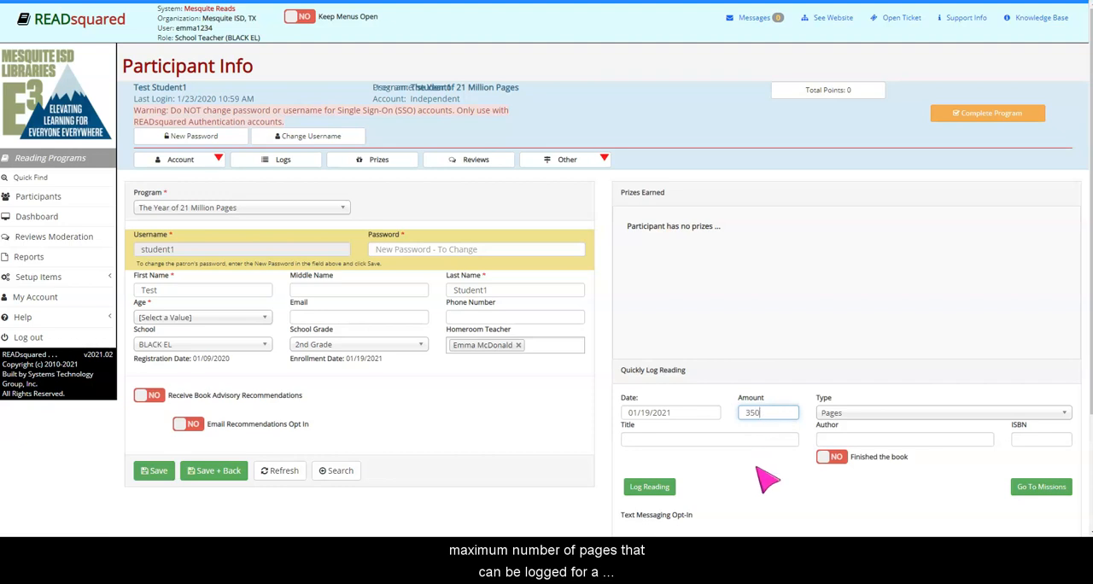
mouse_move(631, 512)
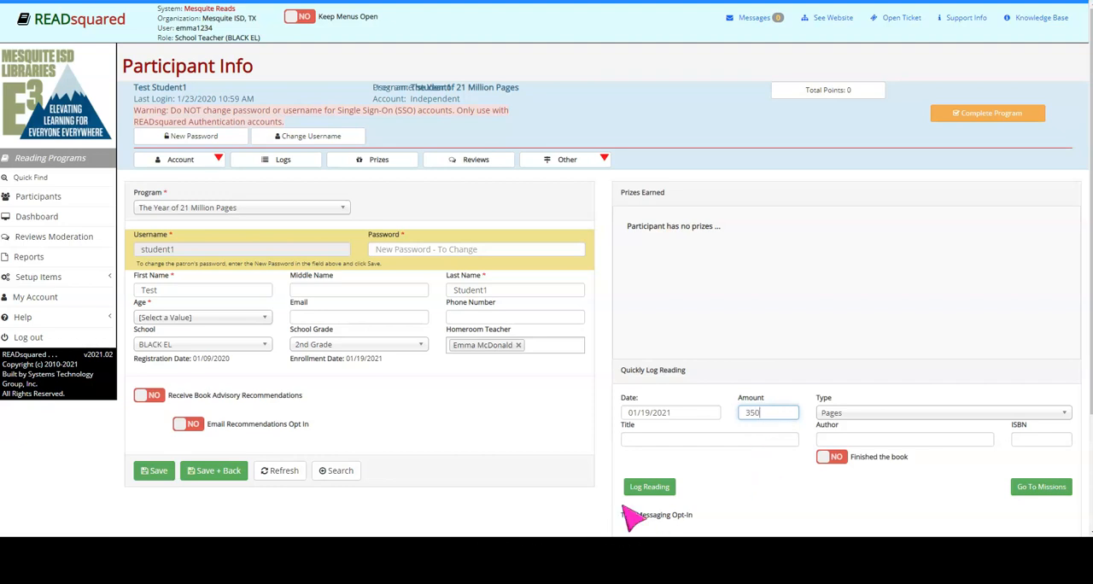
mouse_move(649, 487)
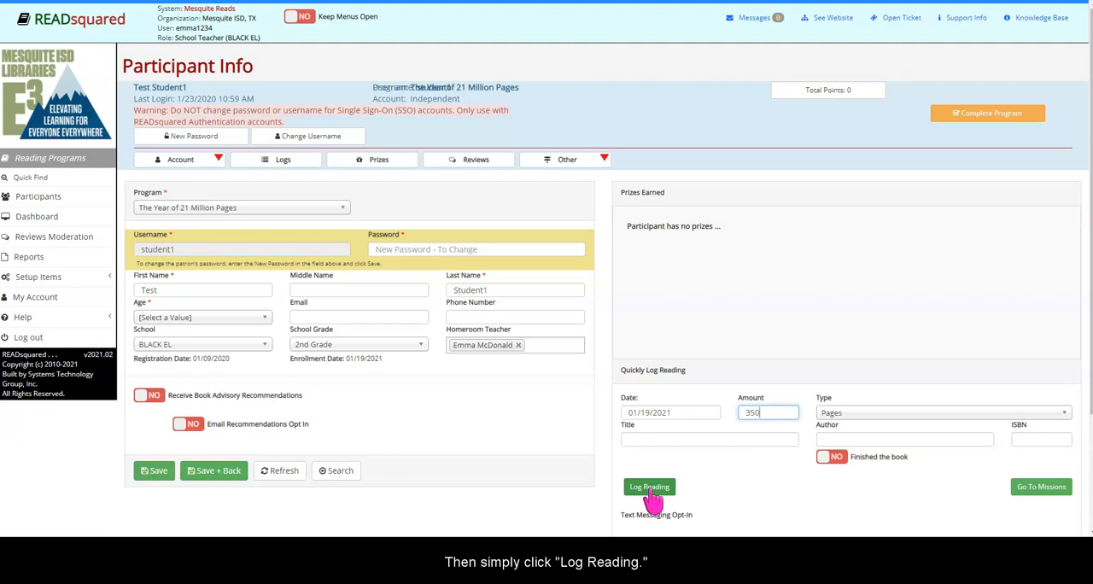
mouse_move(213, 471)
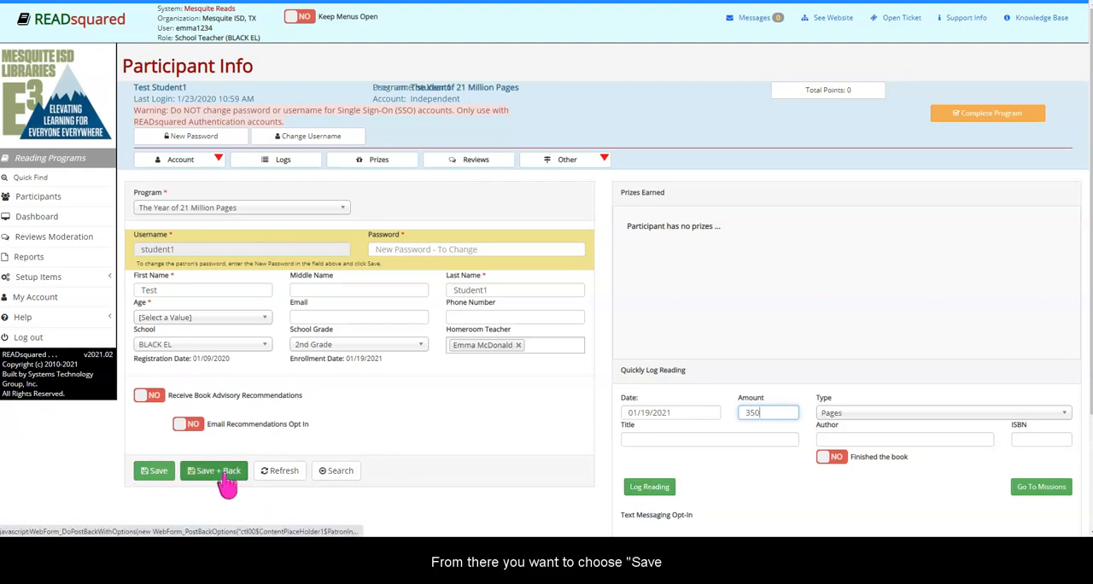
Step: Save Test Student1's 350-page entry with Save + Back
left_click(213, 470)
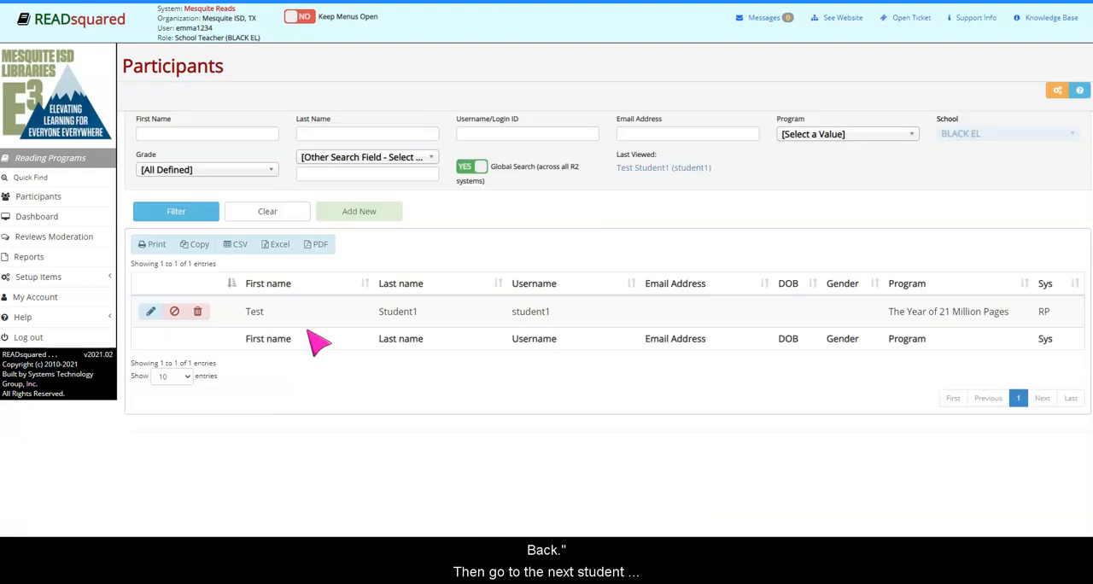
mouse_move(564, 333)
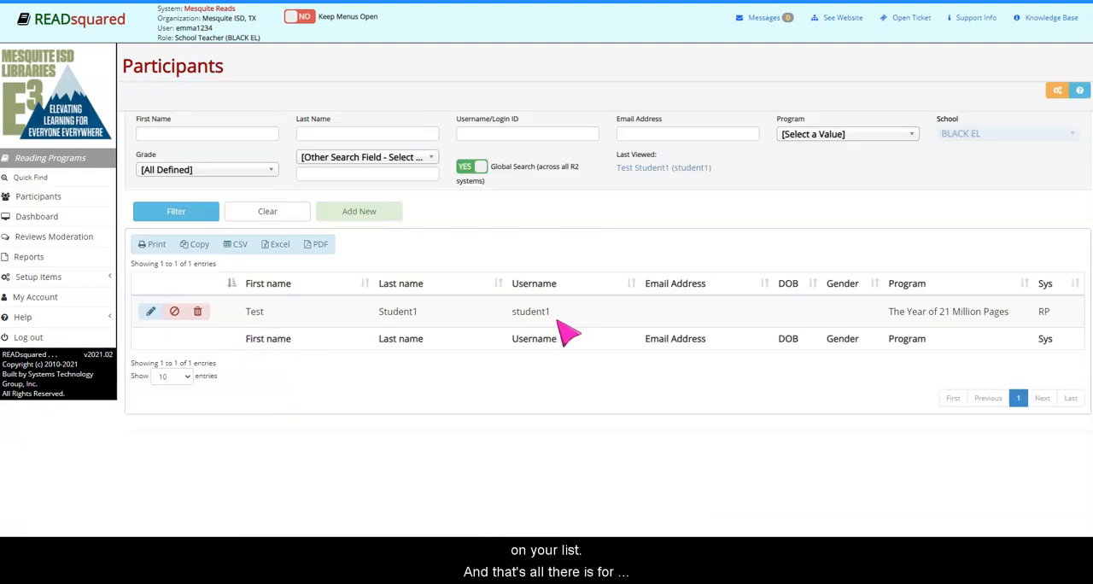
mouse_move(623, 236)
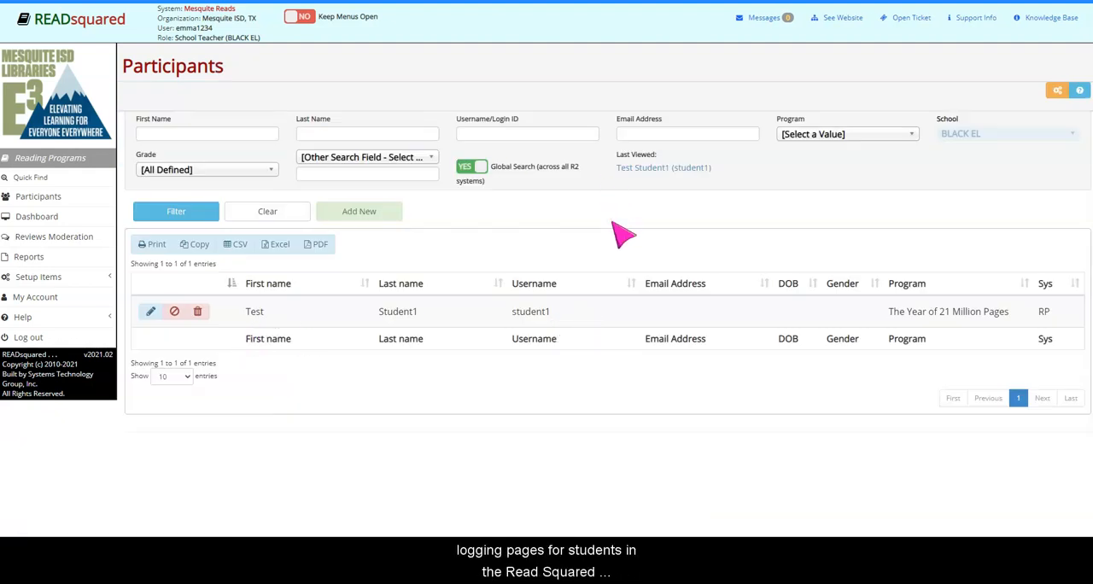